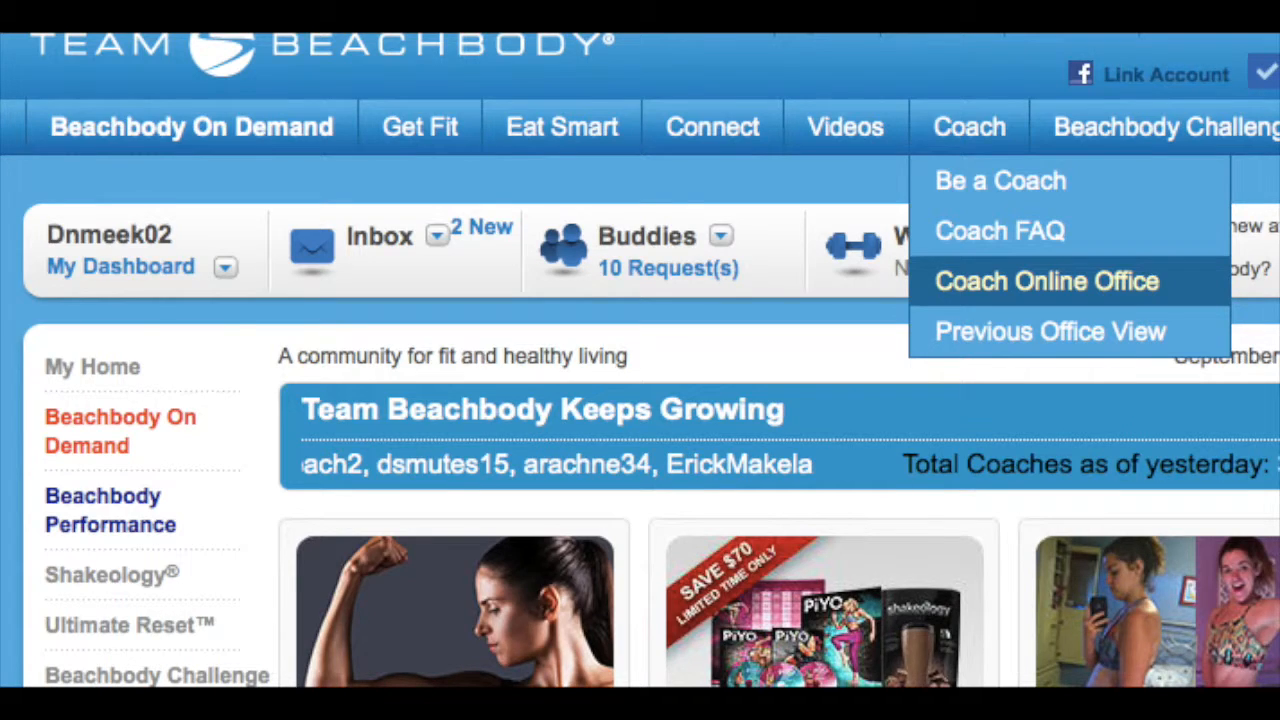
Enter the Coach Online Office showing the coach's rank and qualification status.
click(1044, 280)
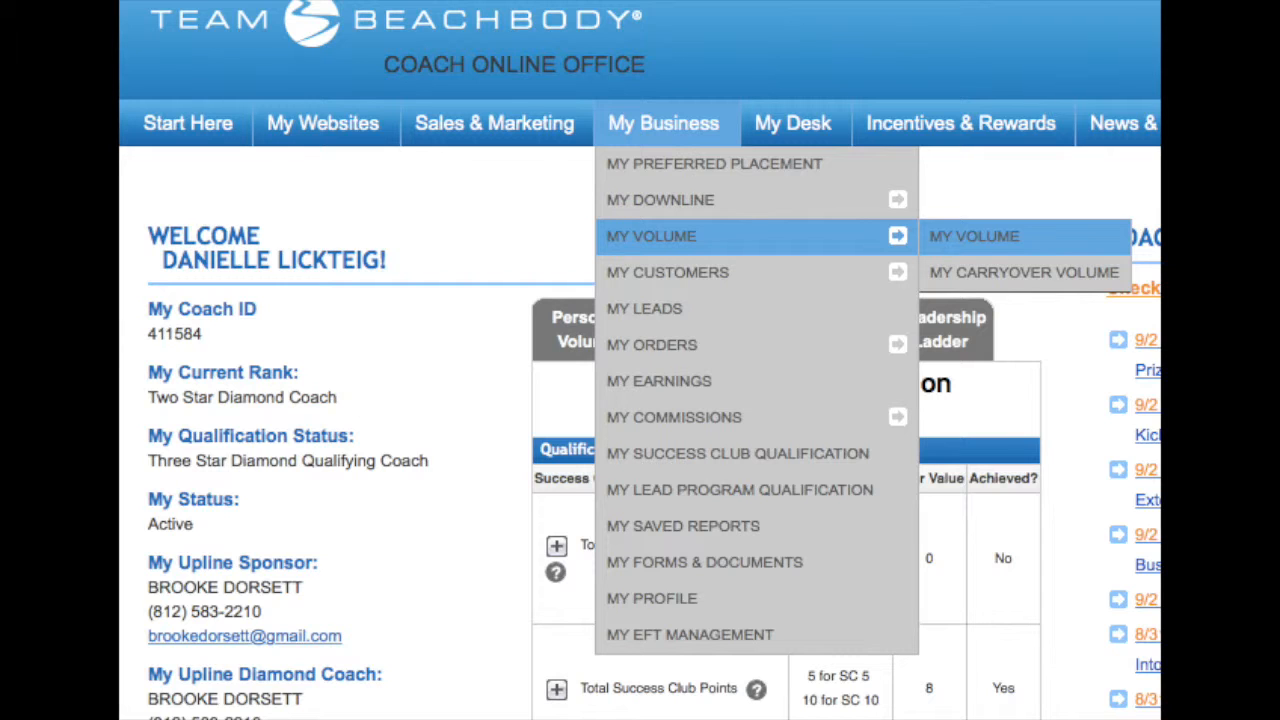
Show the My Volume weekly report with Total PV, Customer TV, LV and RV columns.
click(972, 236)
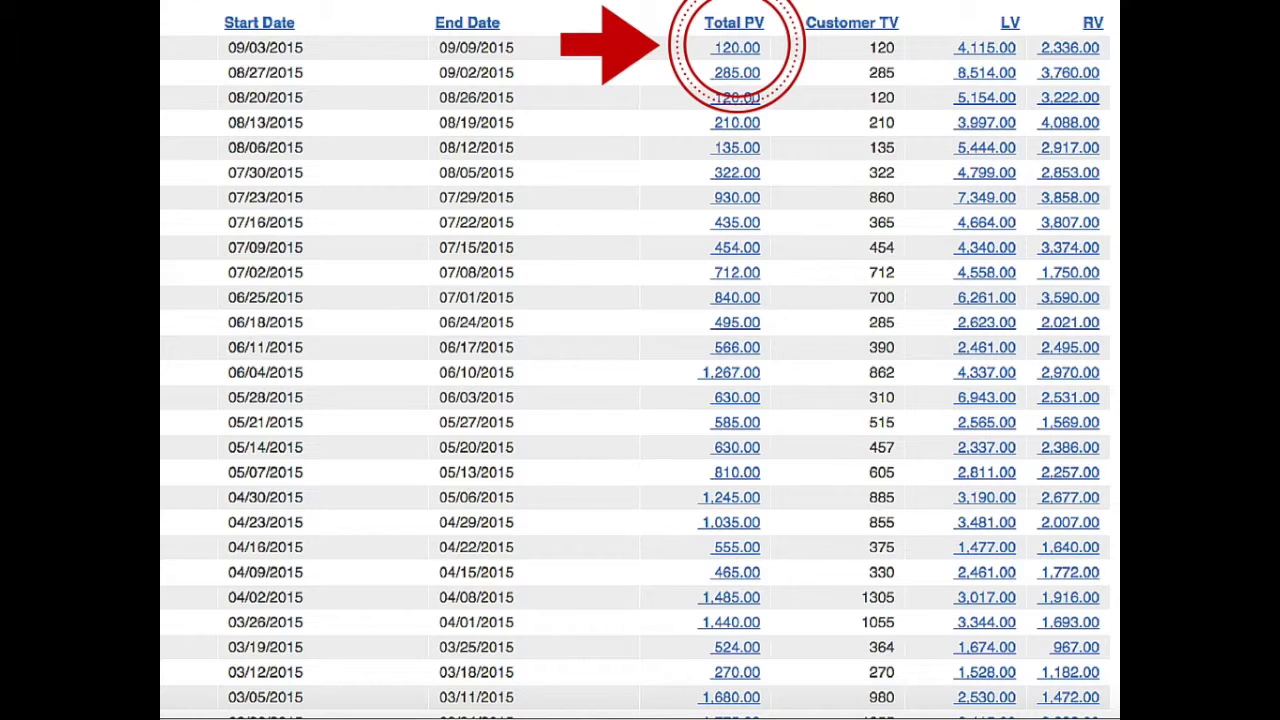